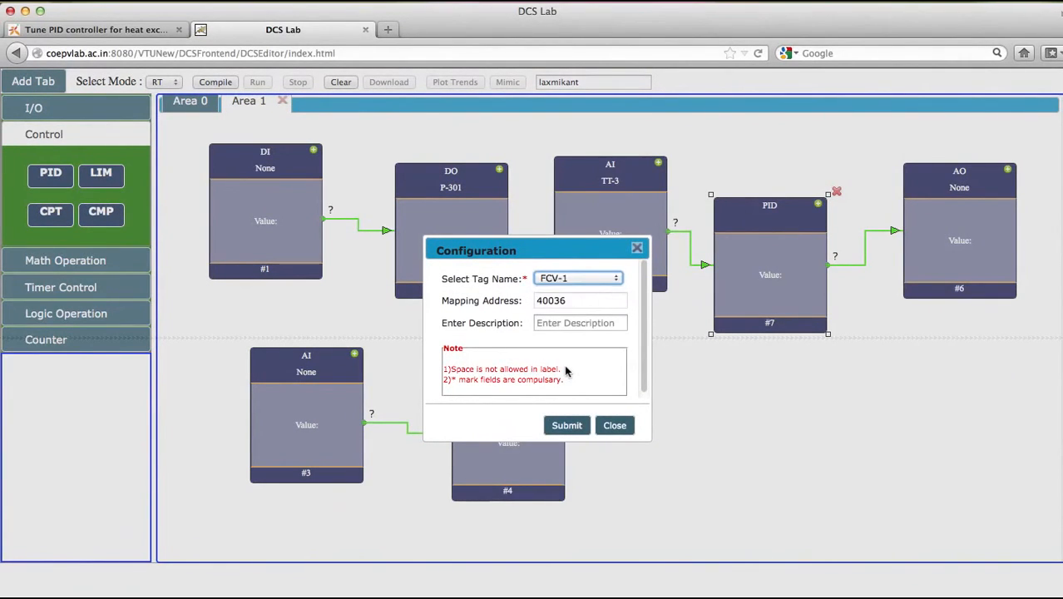
- Tag the Area 1 block as FCV-1 with mapping address 40036 and submit
click(566, 426)
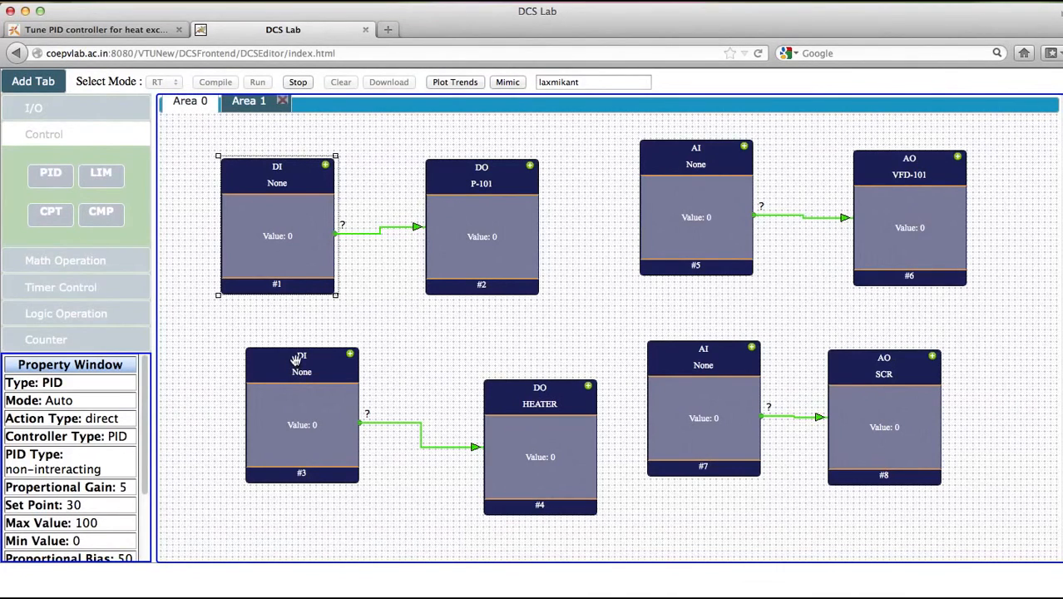
- Toggle the Area 0 digital input feeding P-101 so it reads 1 during the run
click(276, 237)
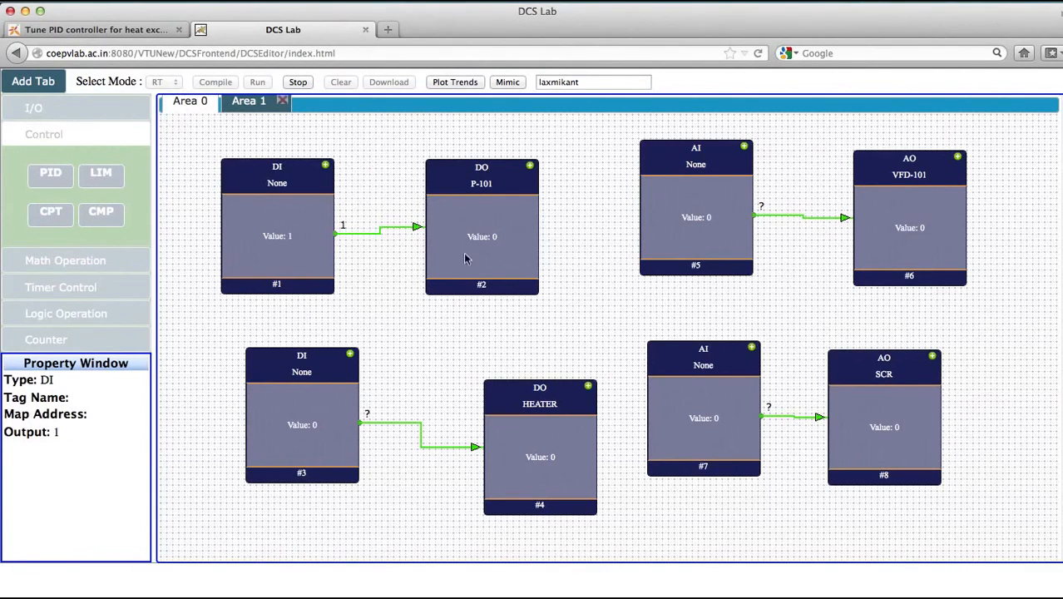